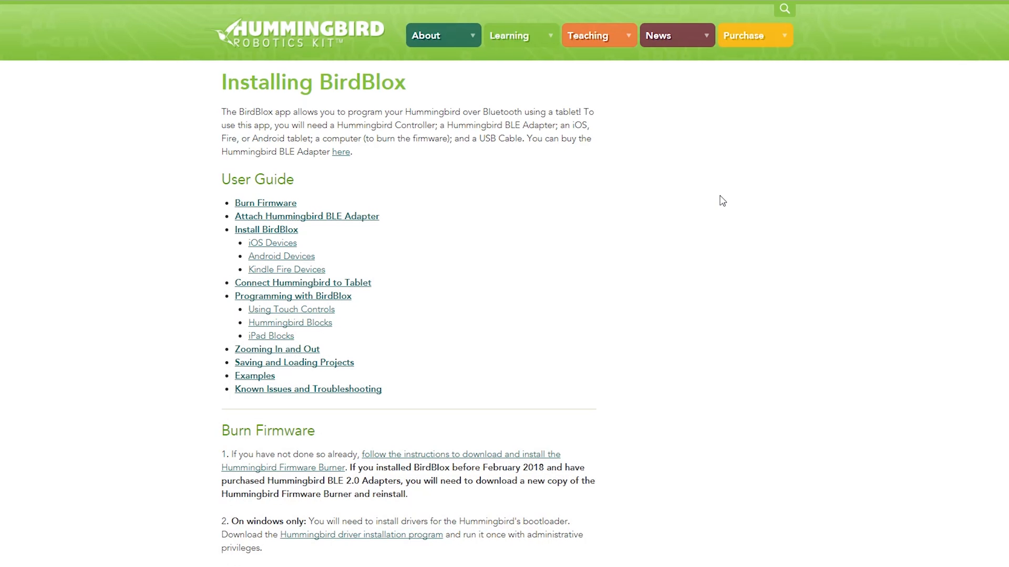
scroll("down", 3)
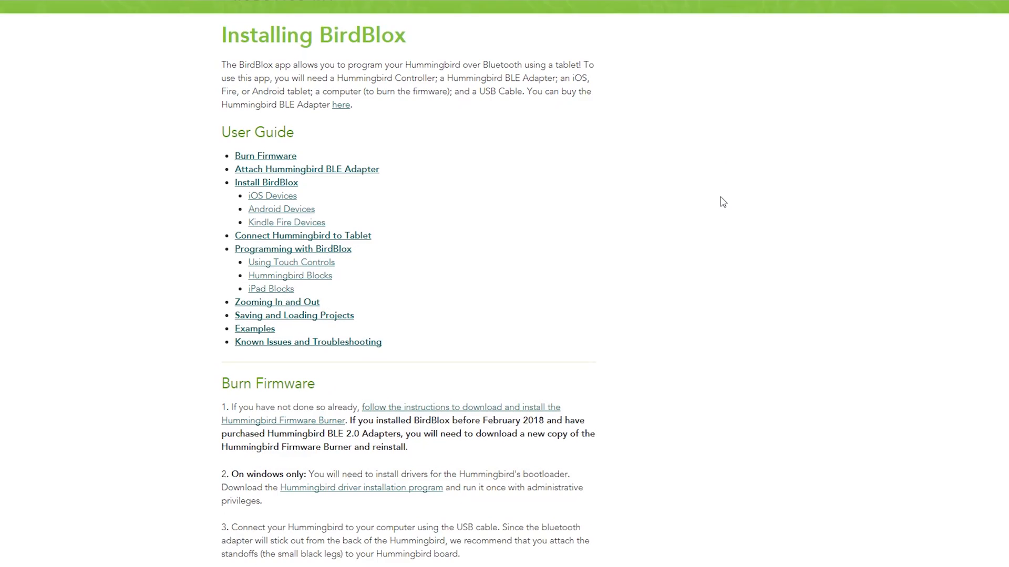
scroll("down", 3)
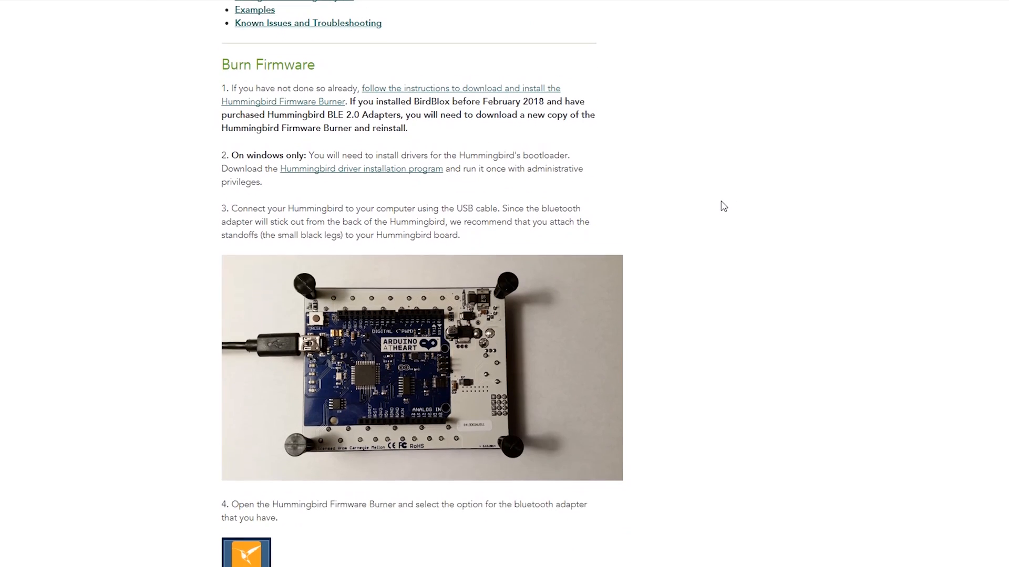
scroll("down", 3)
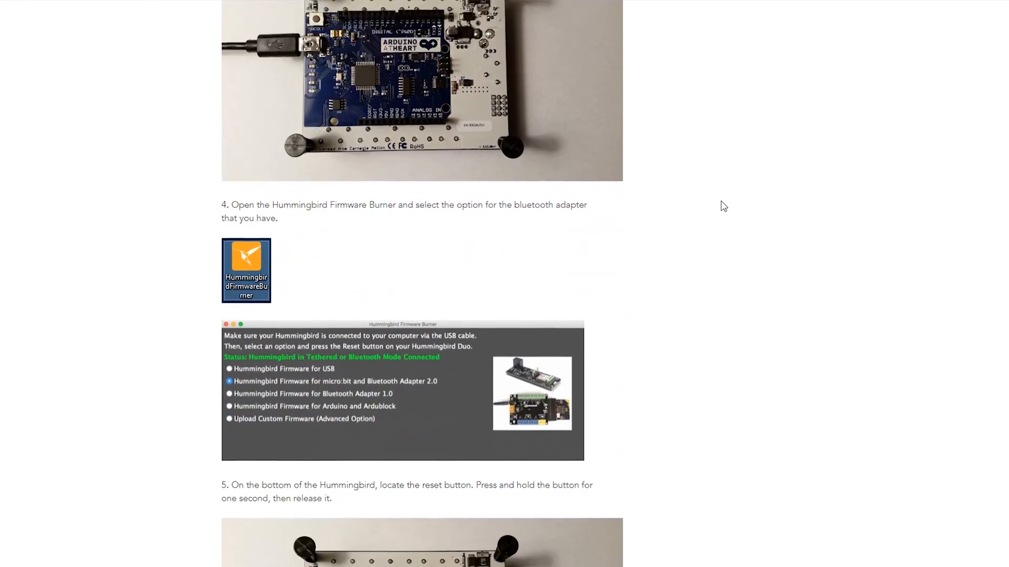
scroll("down", 3)
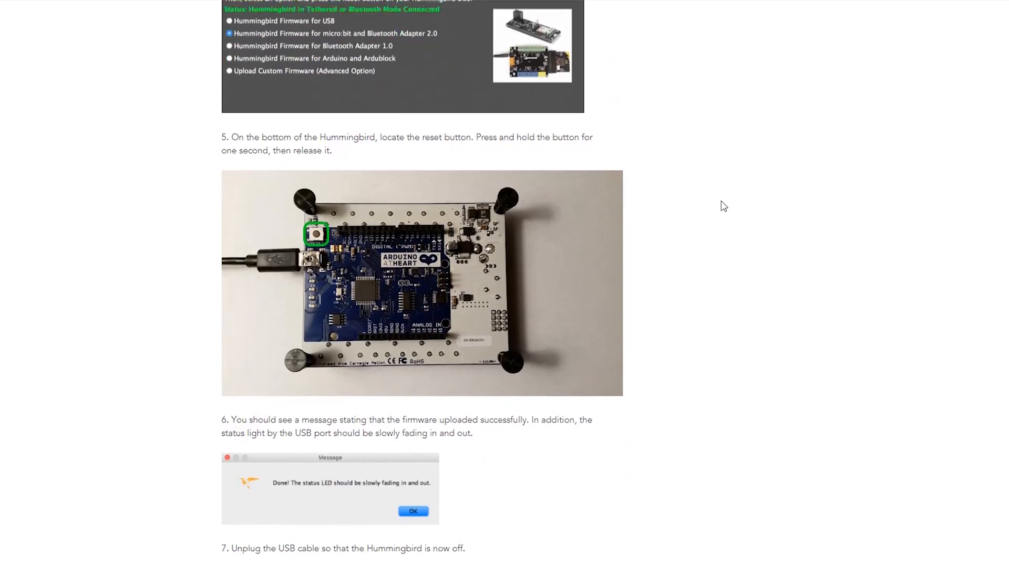
scroll("down", 3)
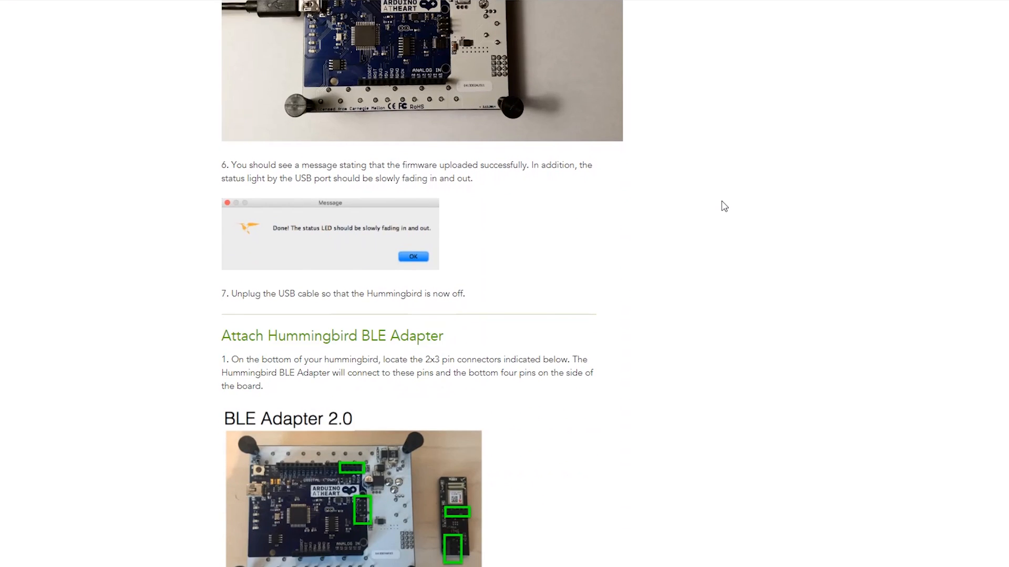